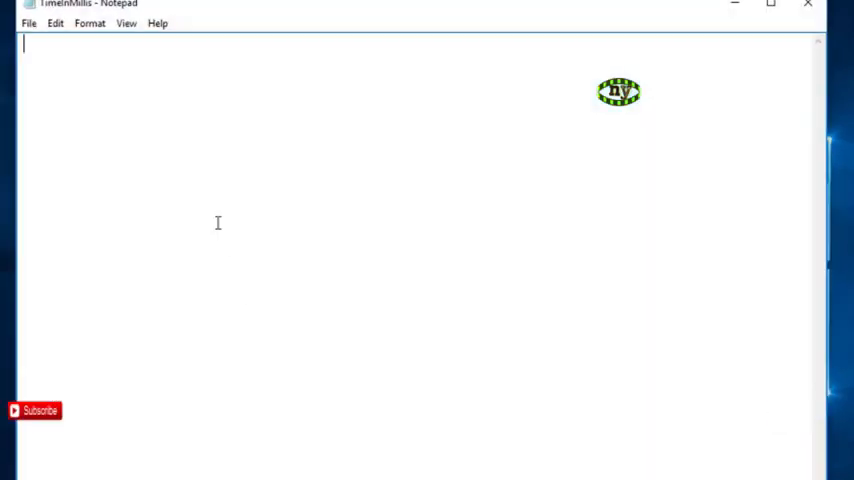
- Write the import statement import java.time.*; at the top of the file
text(imp)
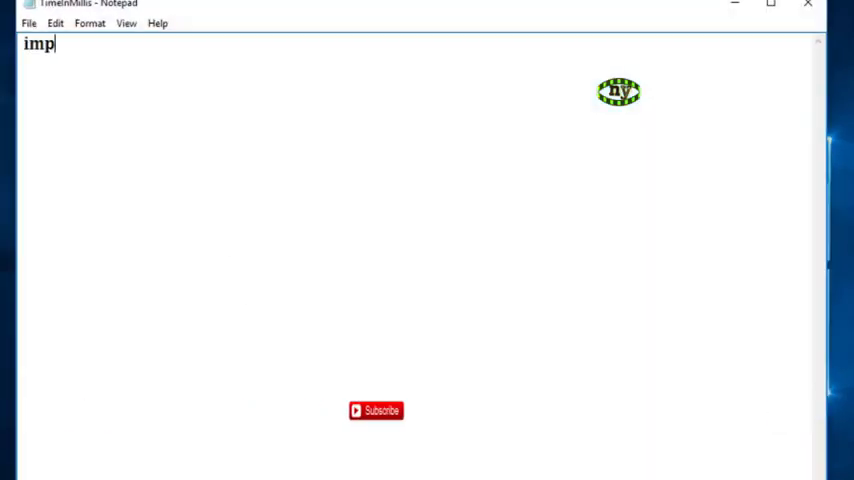
text(ort)
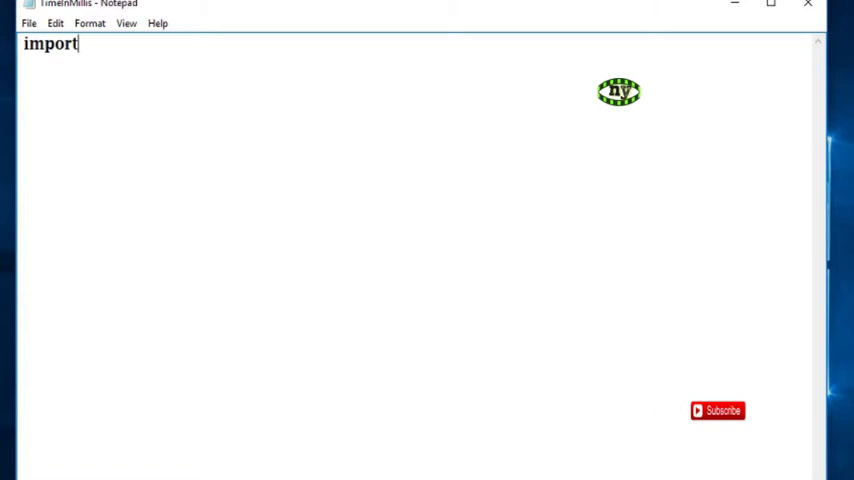
text(java)
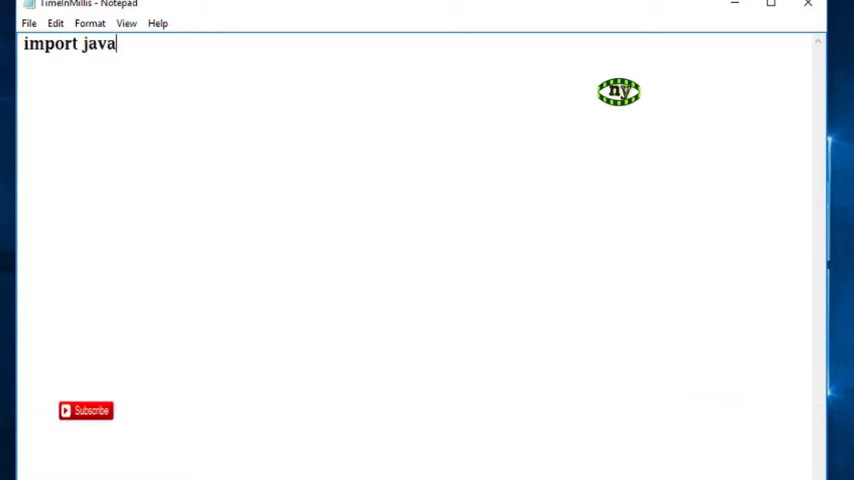
text(.time)
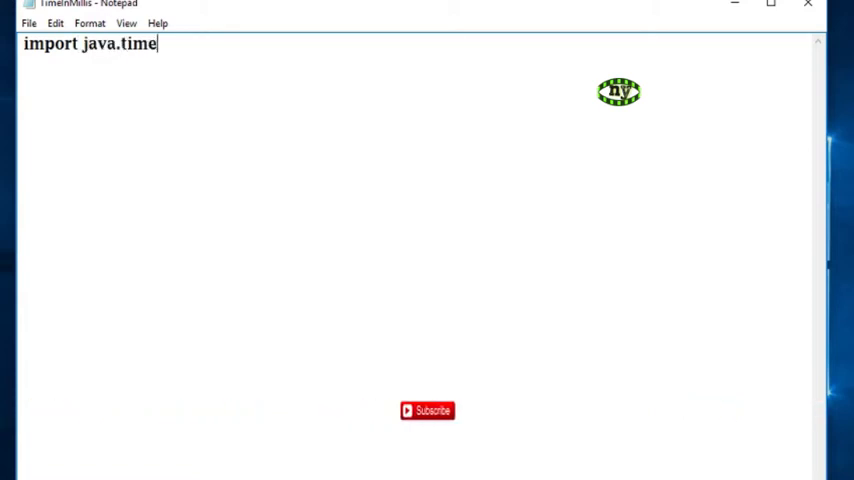
text(.*;)
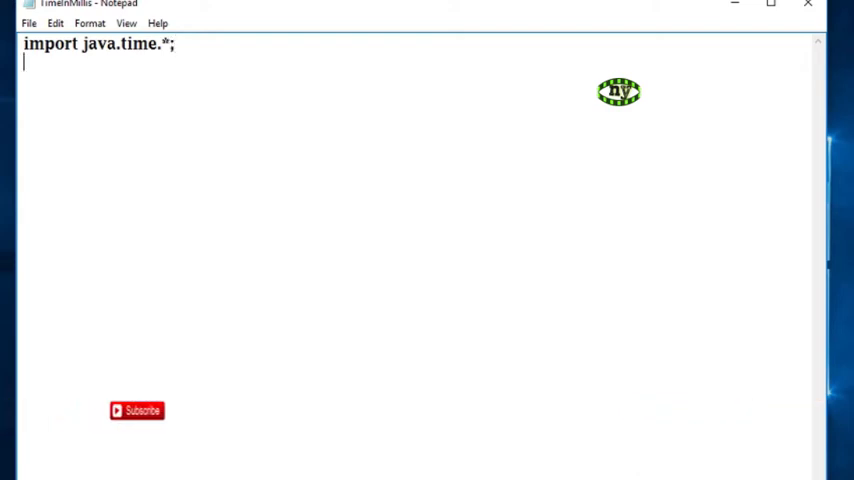
- Declare the class CurrentTime on the next line
text(class)
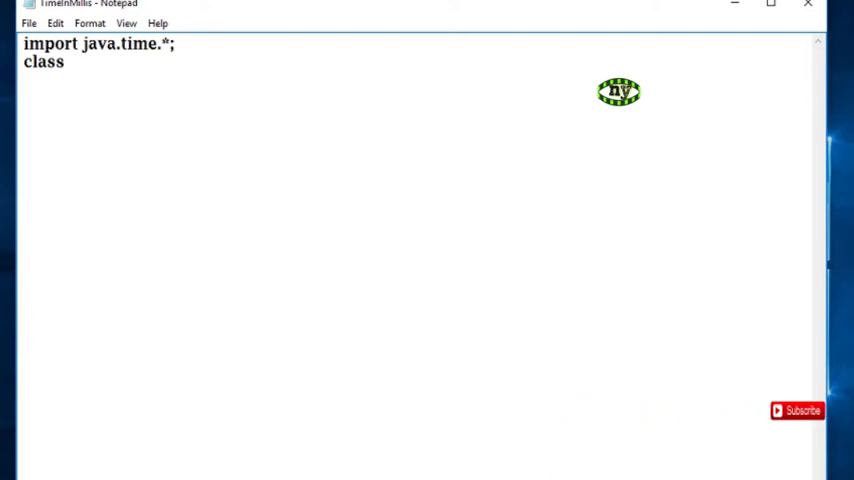
text(Cur)
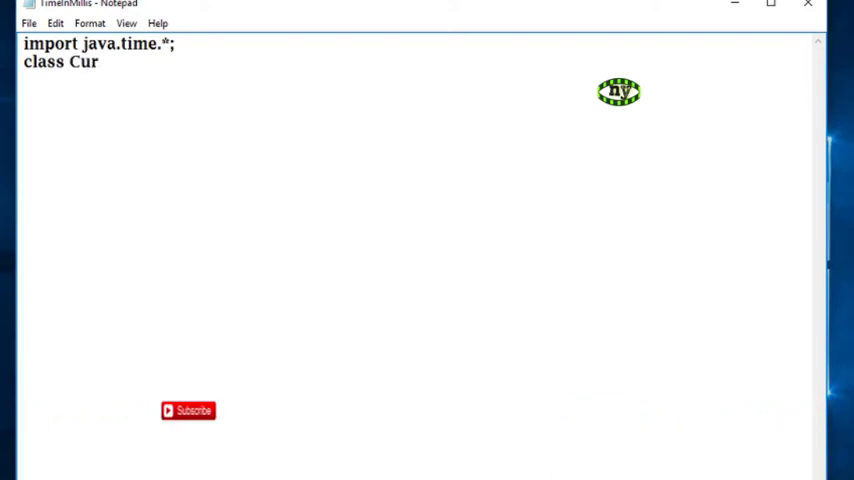
text(rent)
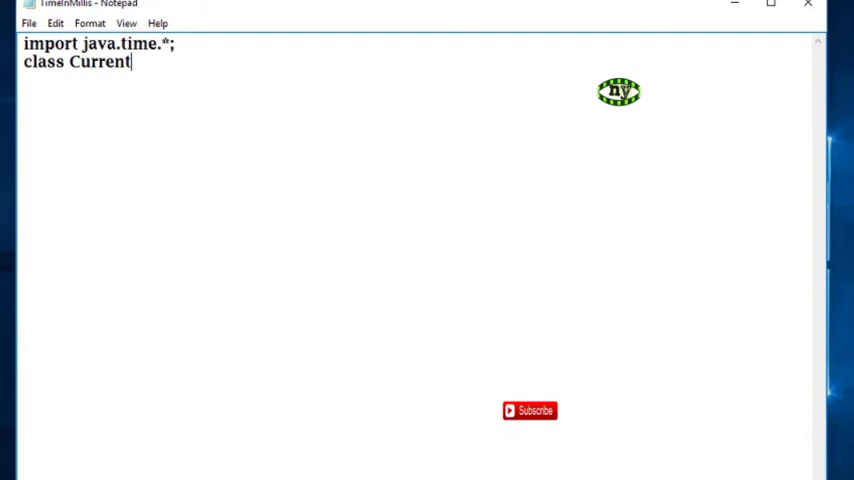
text(Time)
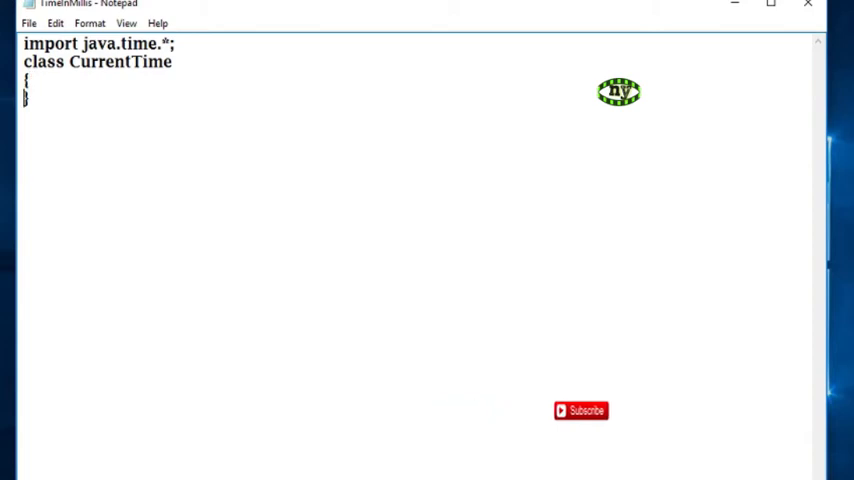
- Write public static void main(String args[]) with an opening brace for its body
text(public stat)
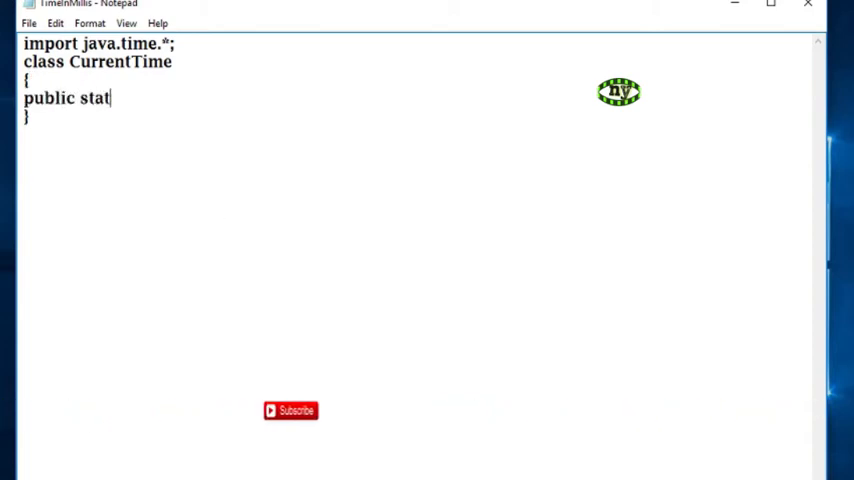
text(ic void)
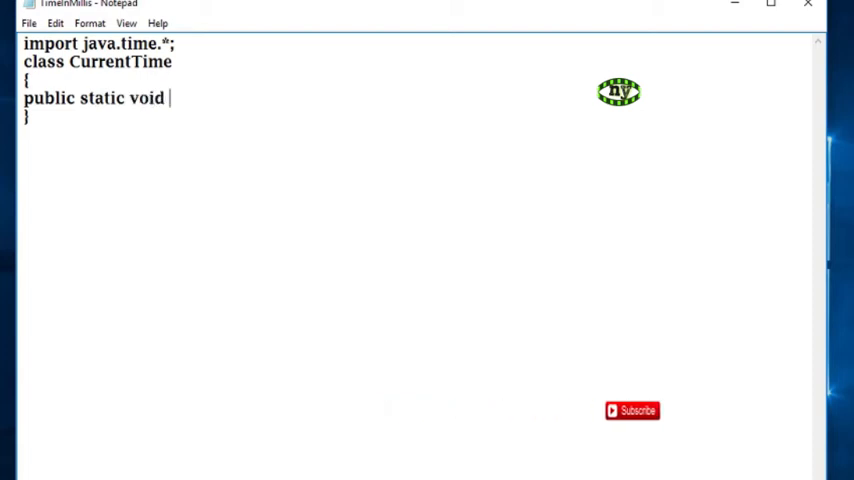
text(main())
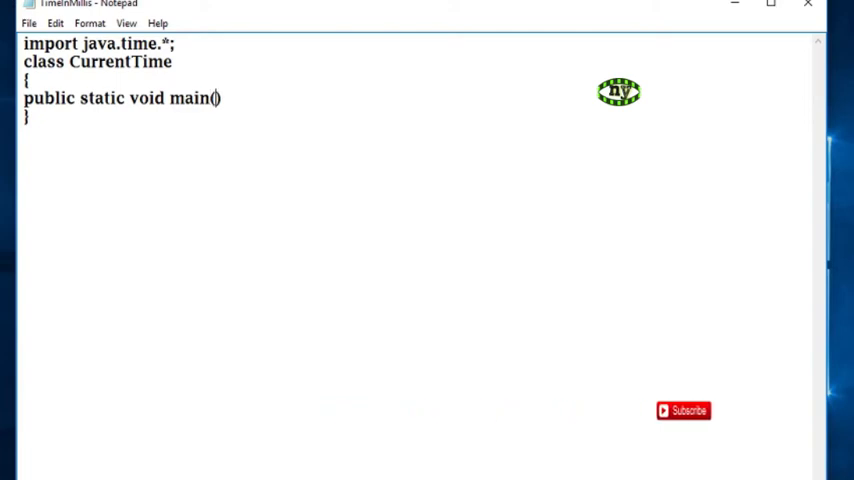
text(Strin)
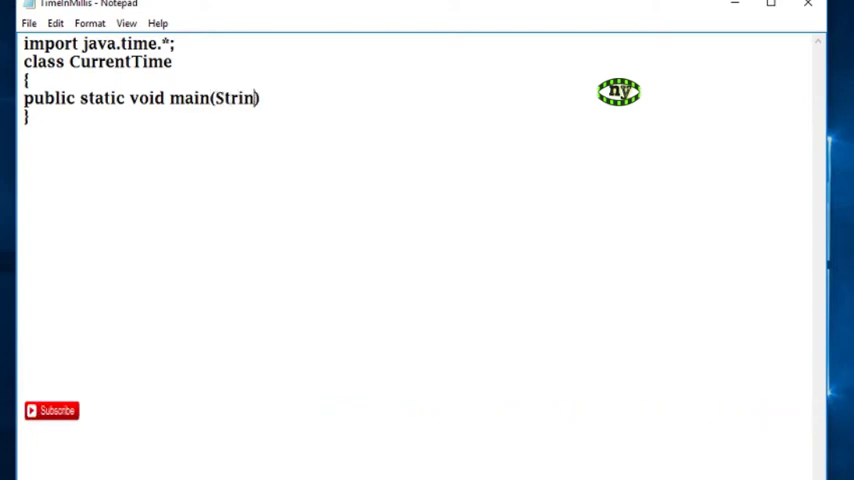
text(g args[])
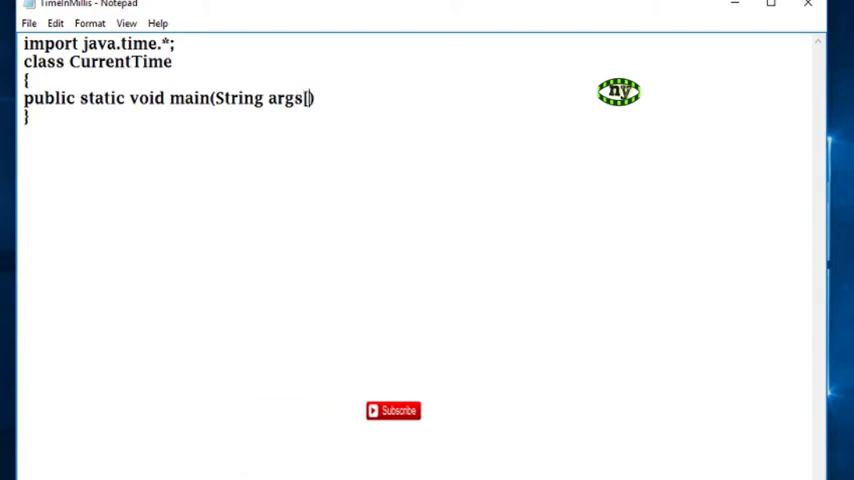
text(])
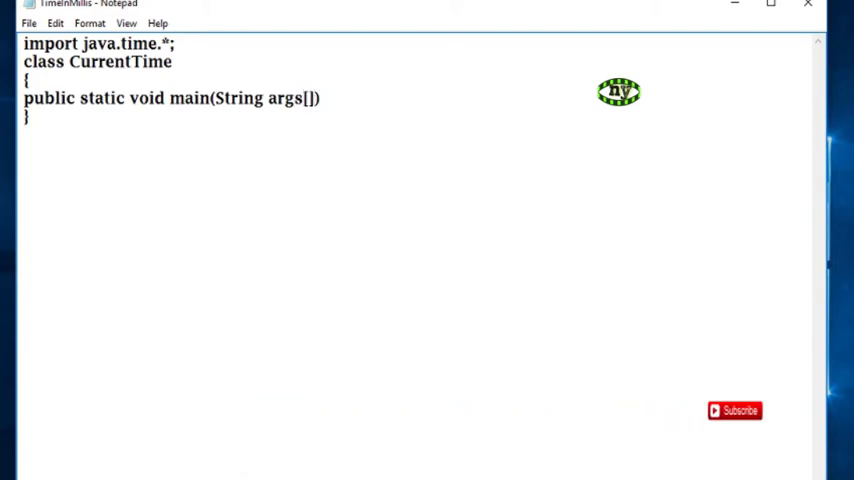
text({)
text(})
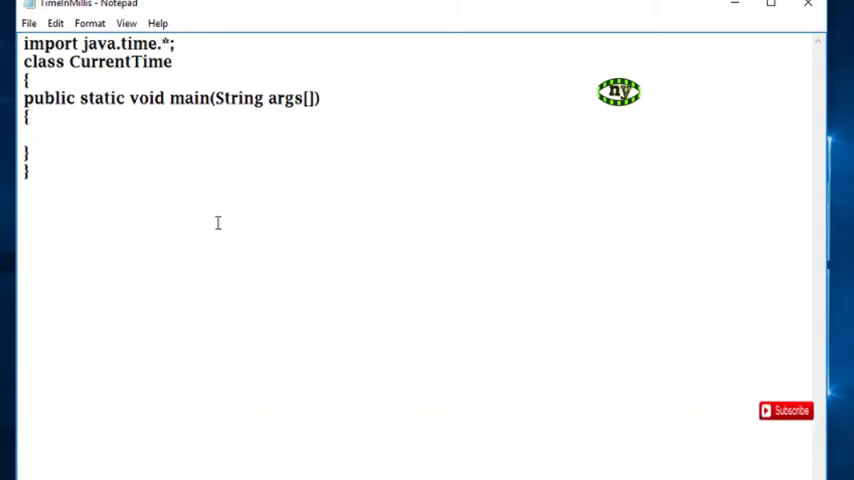
- Write long millis= System.currentTimeMillis(); as the first statement in main
text(long)
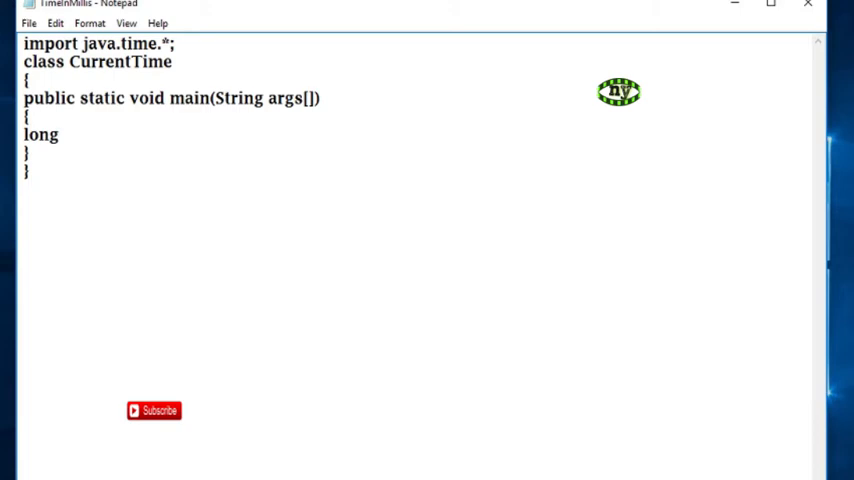
text(mil)
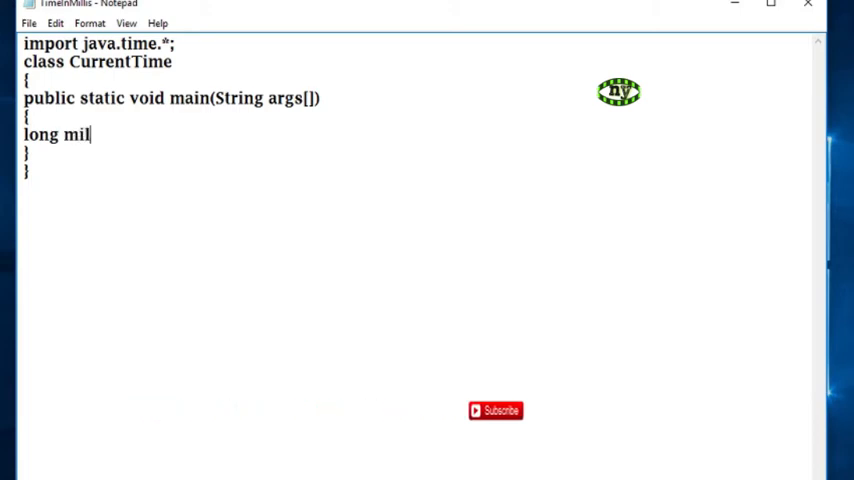
text(lis)
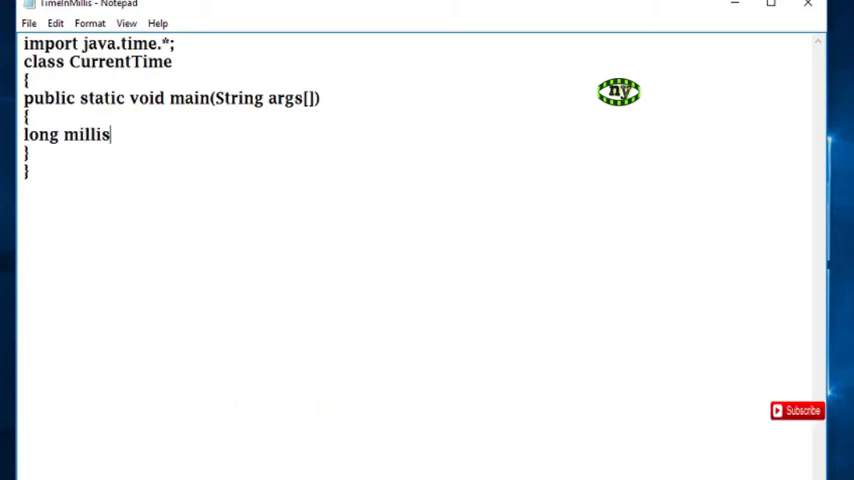
text(=)
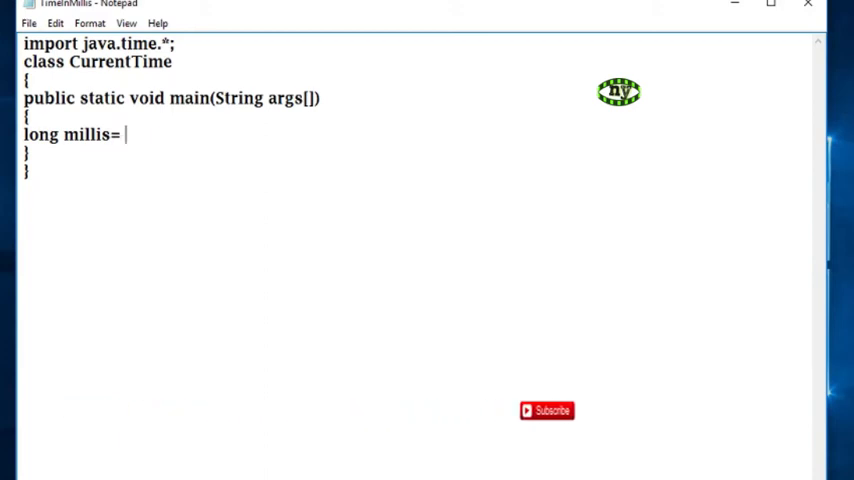
text(System.)
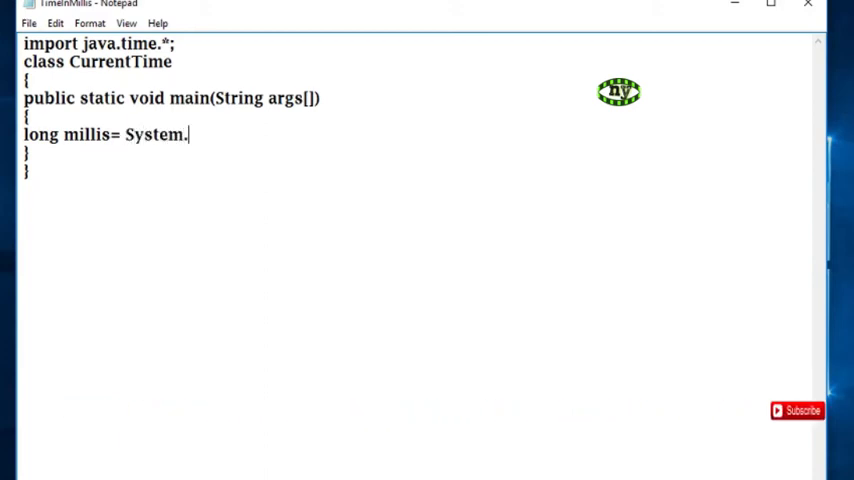
text(curr)
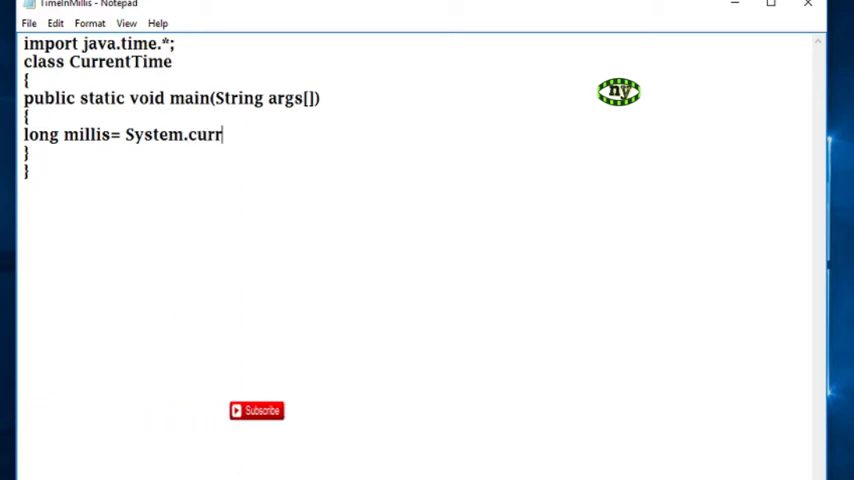
text(entTim)
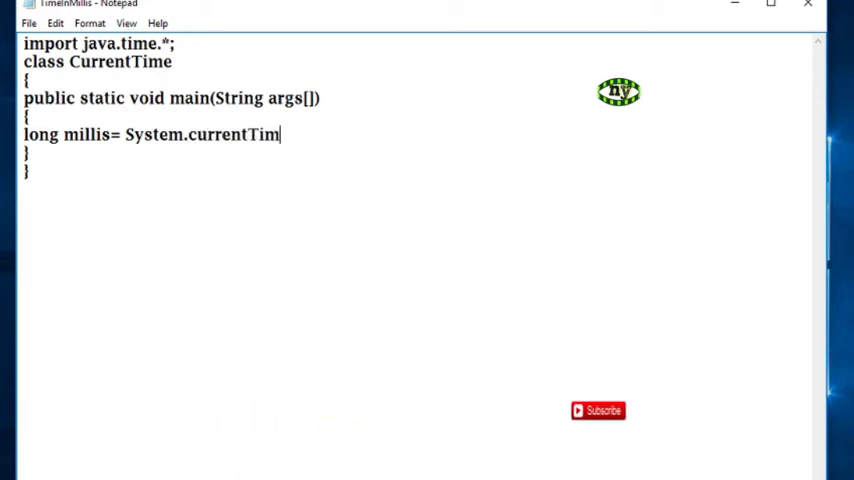
text(eMil)
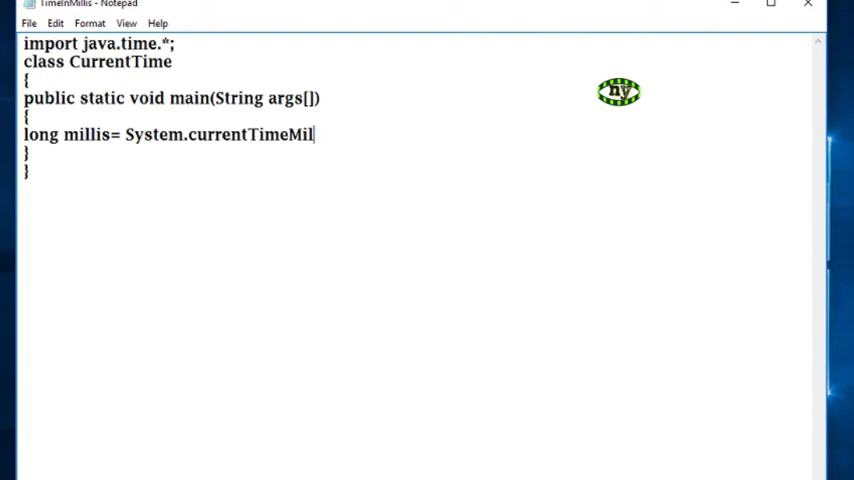
text(lis())
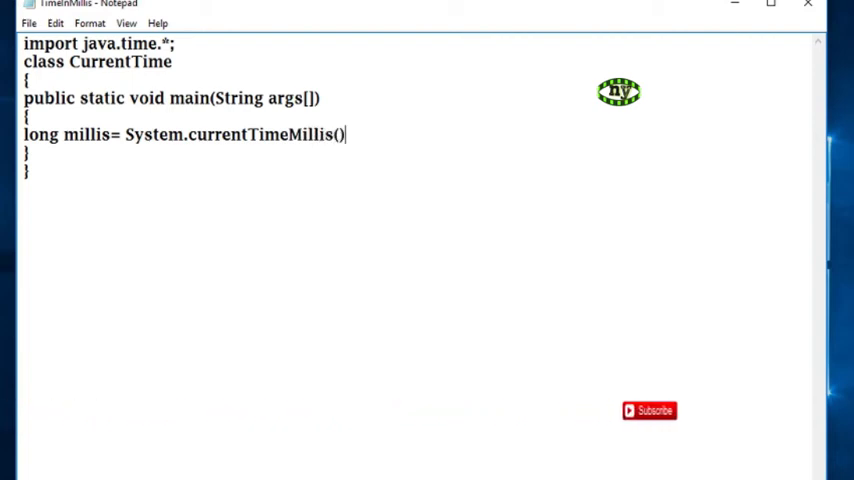
text(;)
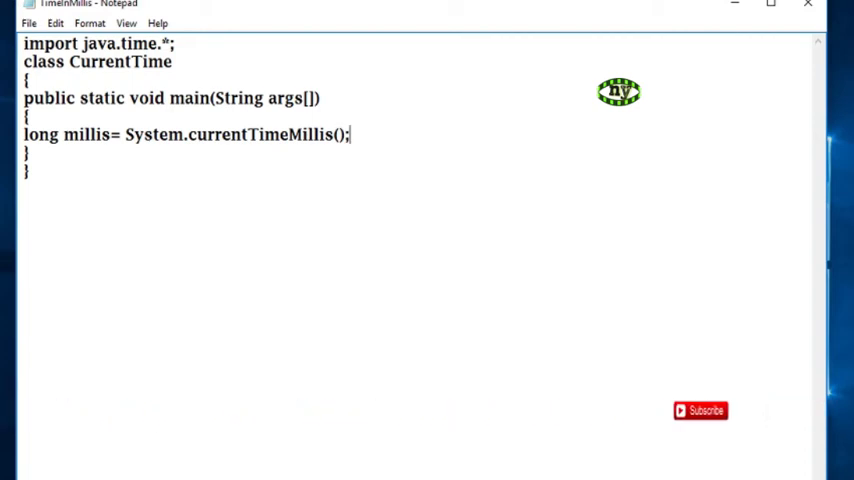
- Start the statement System.out.println("") on a new line in main
text(S)
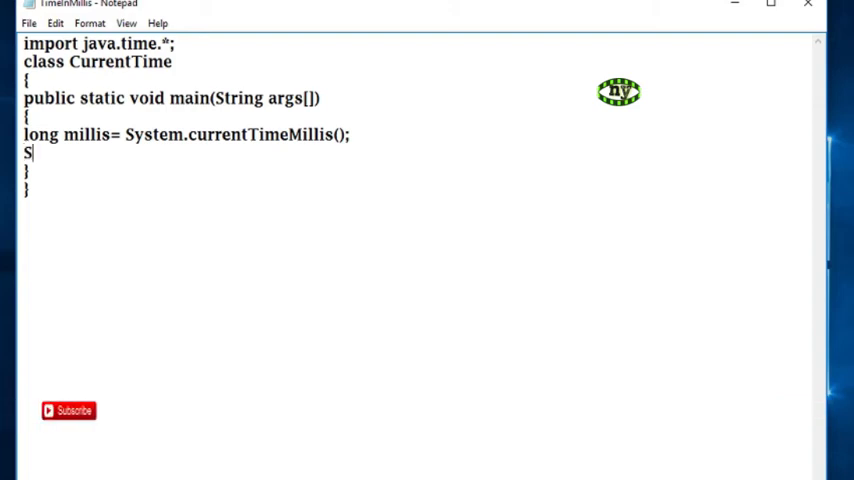
text(ystem.ou)
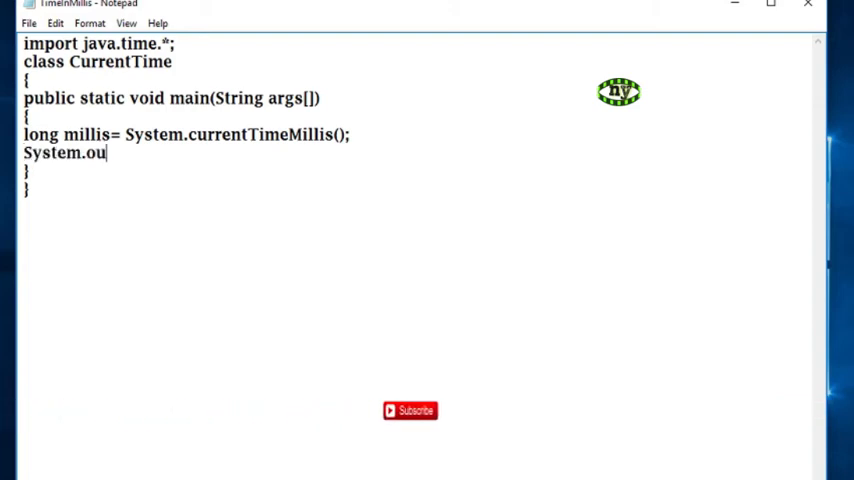
text(t.print)
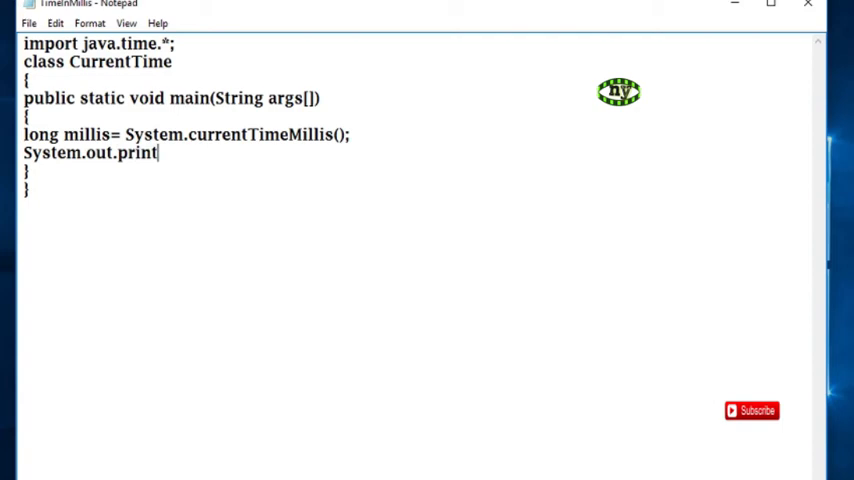
text(ln)
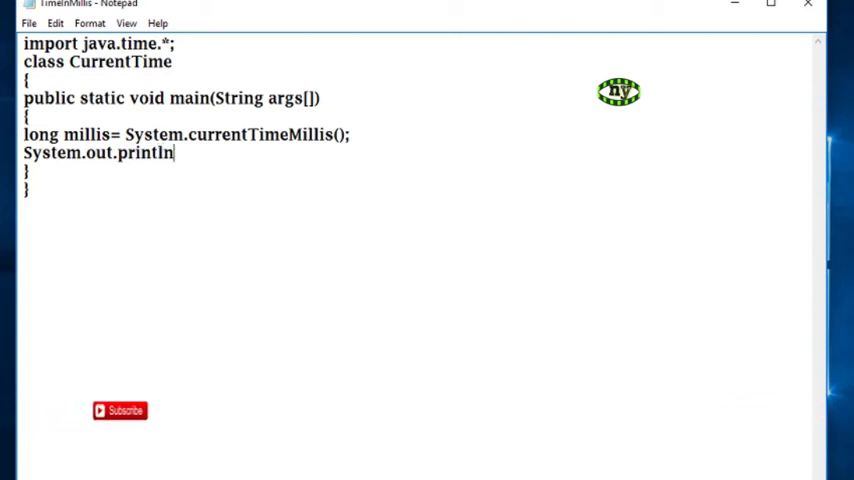
text(();)
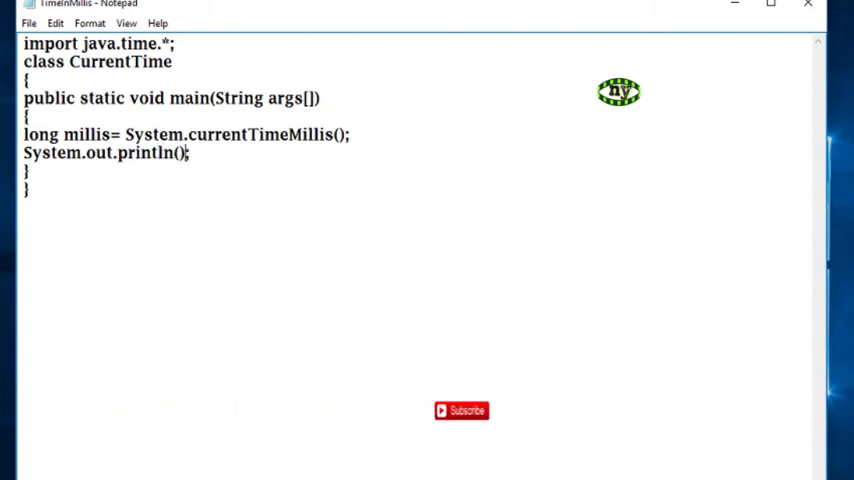
text("")
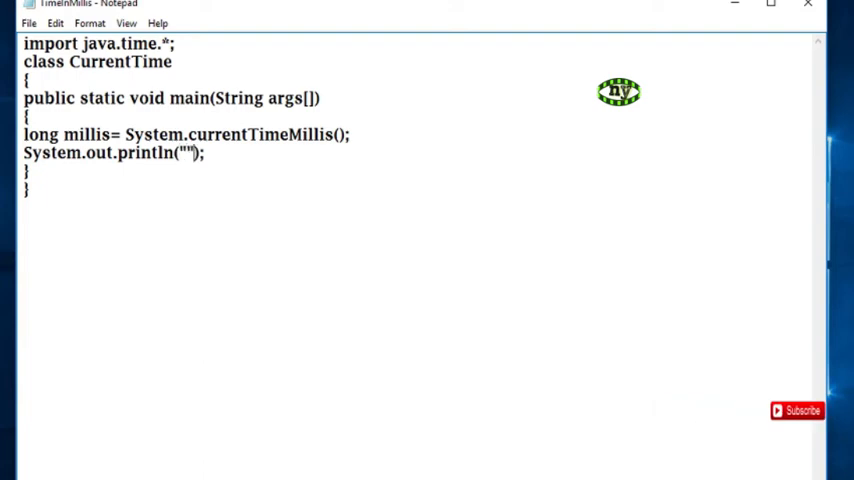
- Fill in the message "Current Time in Millis is:" concatenated with millis
text(C)
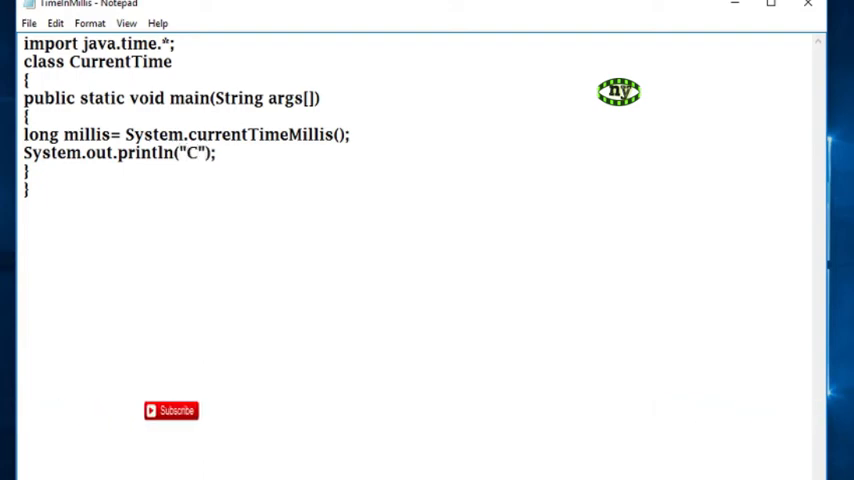
text(Current)
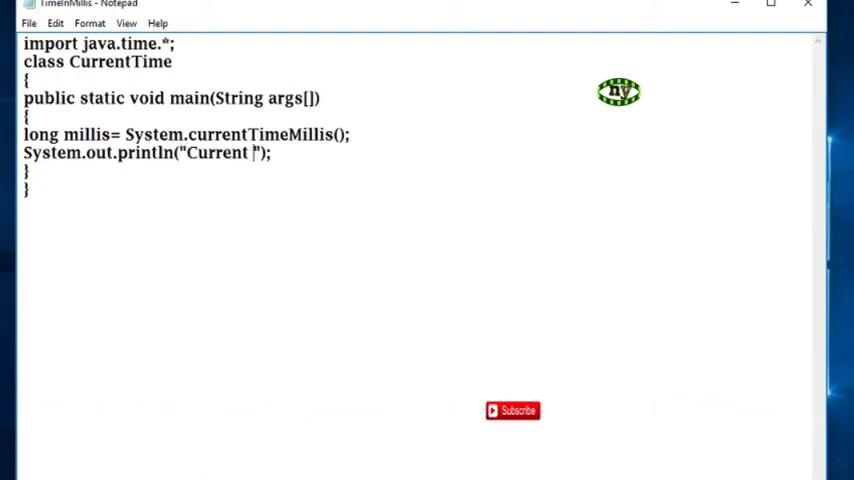
text(Time in Mill)
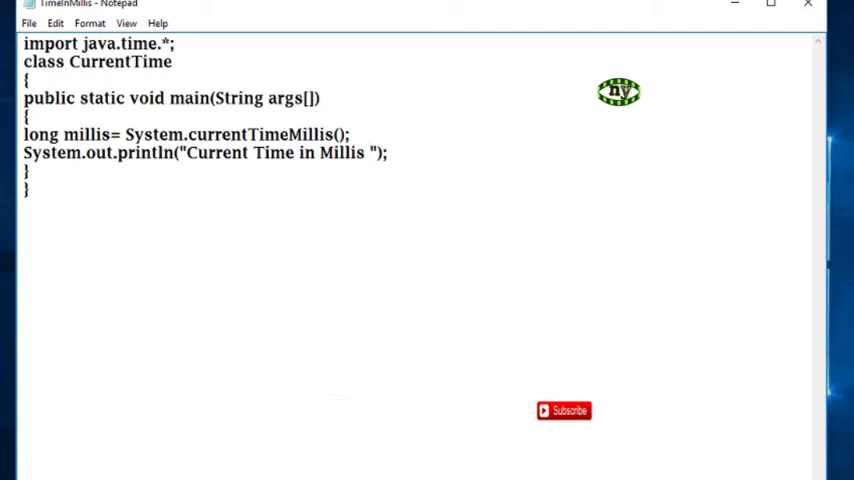
text(is:)
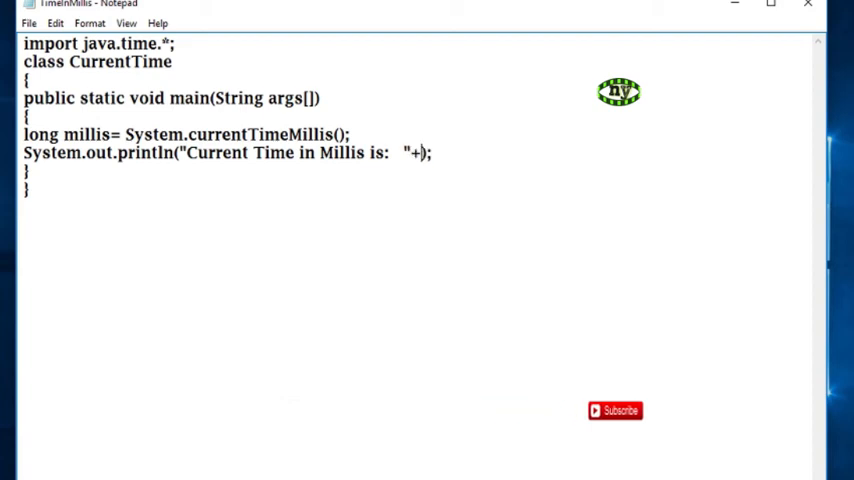
text(mil)
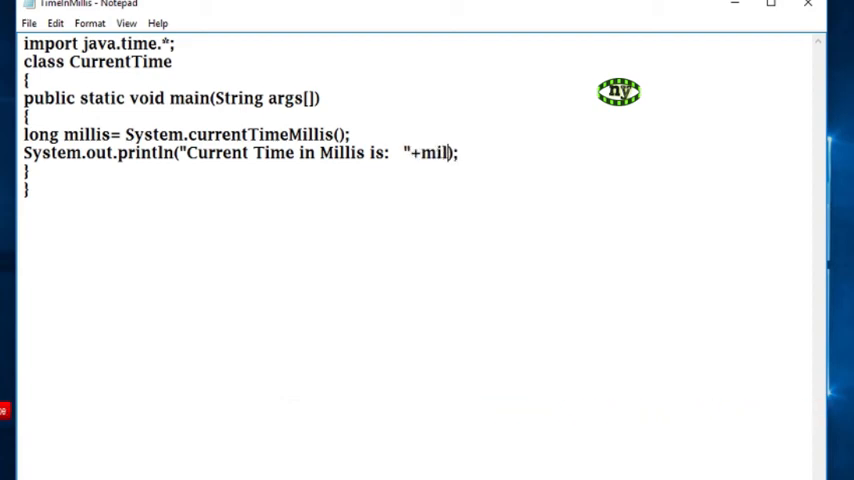
text(lis)
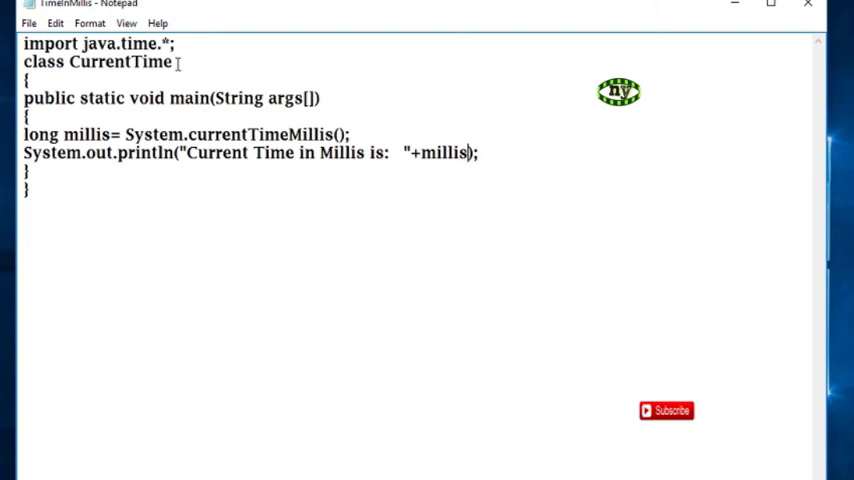
- Save the program via Save As under the file name CurrentTime.java
click(30, 24)
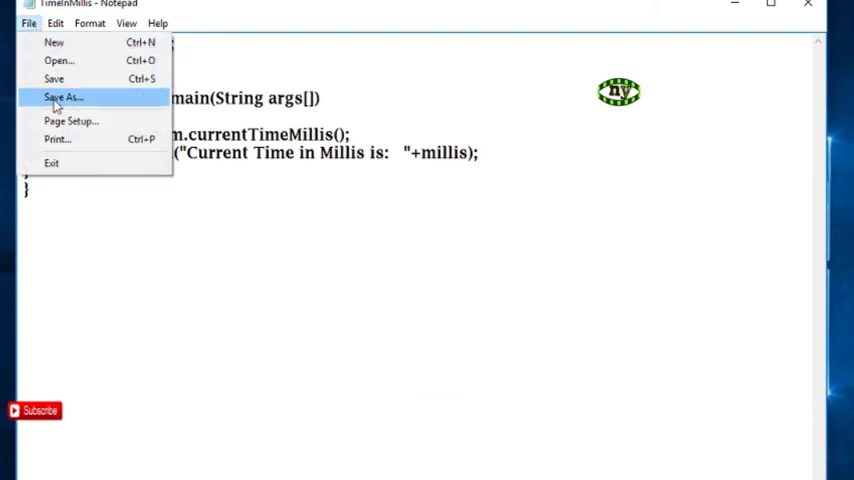
click(64, 96)
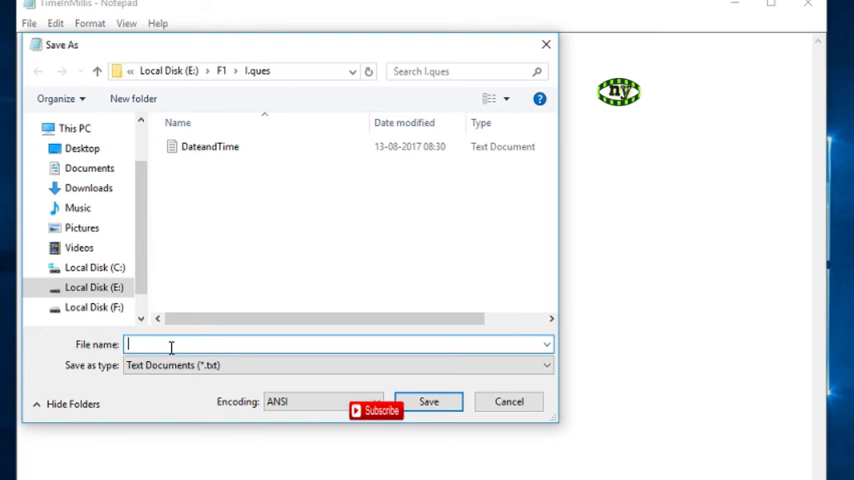
text(CurrentTime)
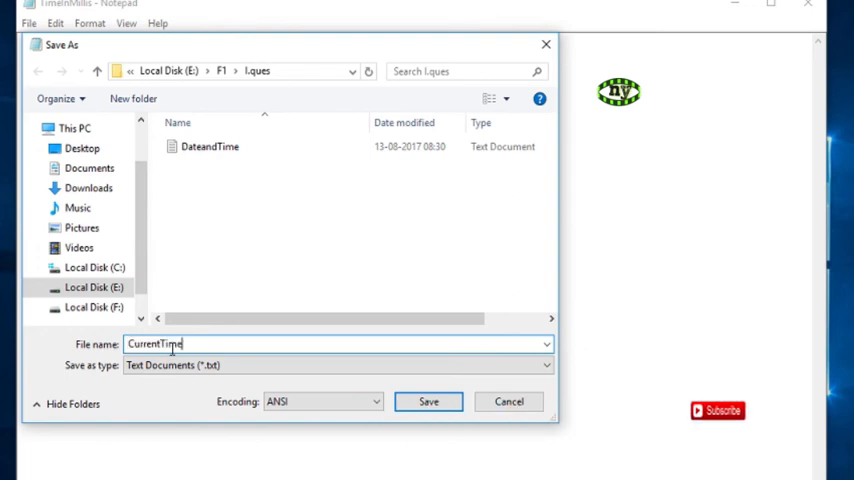
text(.jav)
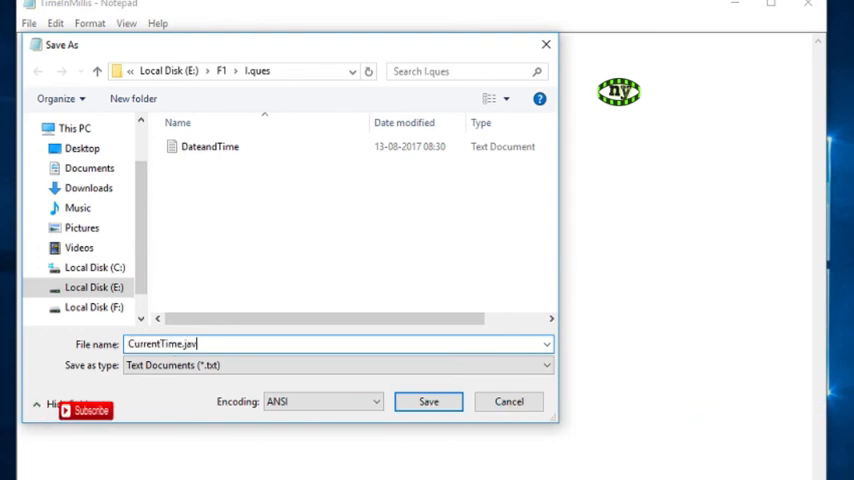
click(428, 400)
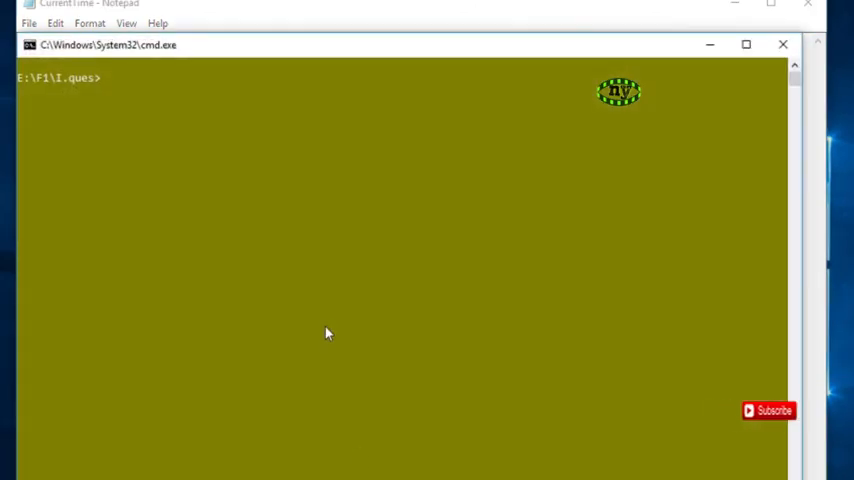
- Compile with javac CurrentTime.java, then enter java CurrentTime to run it
text(javac CurrentTime)
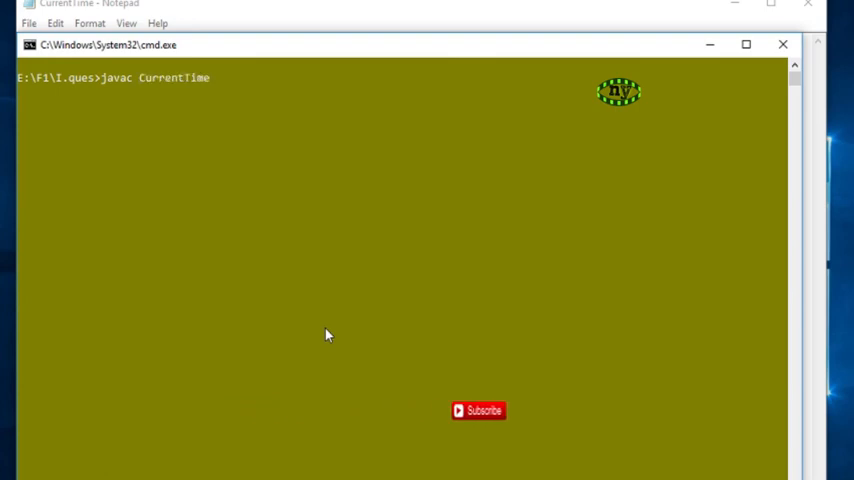
text(.java)
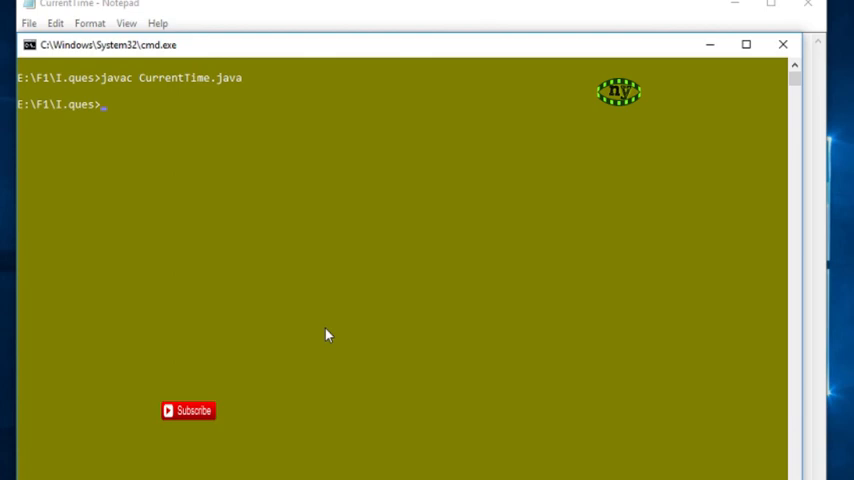
text(java)
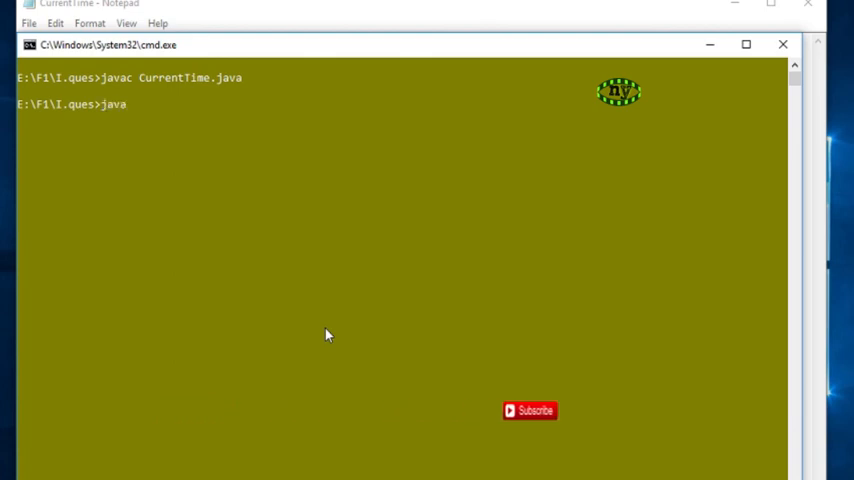
text(CurrentTime)
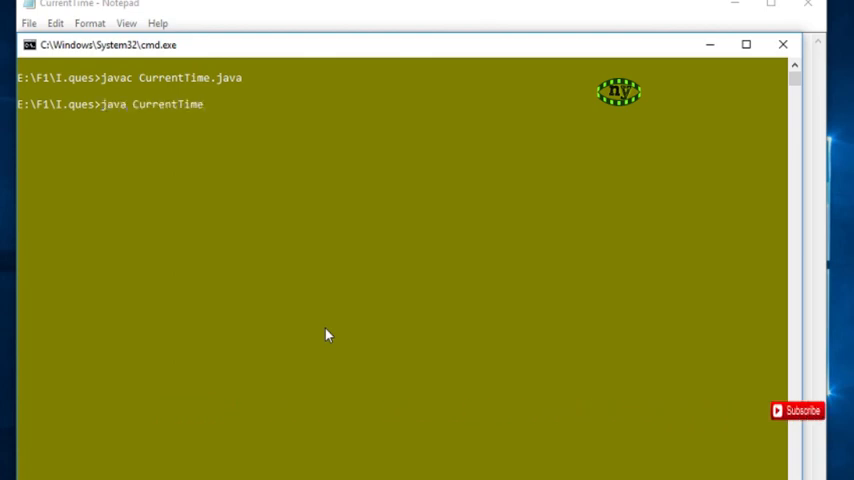